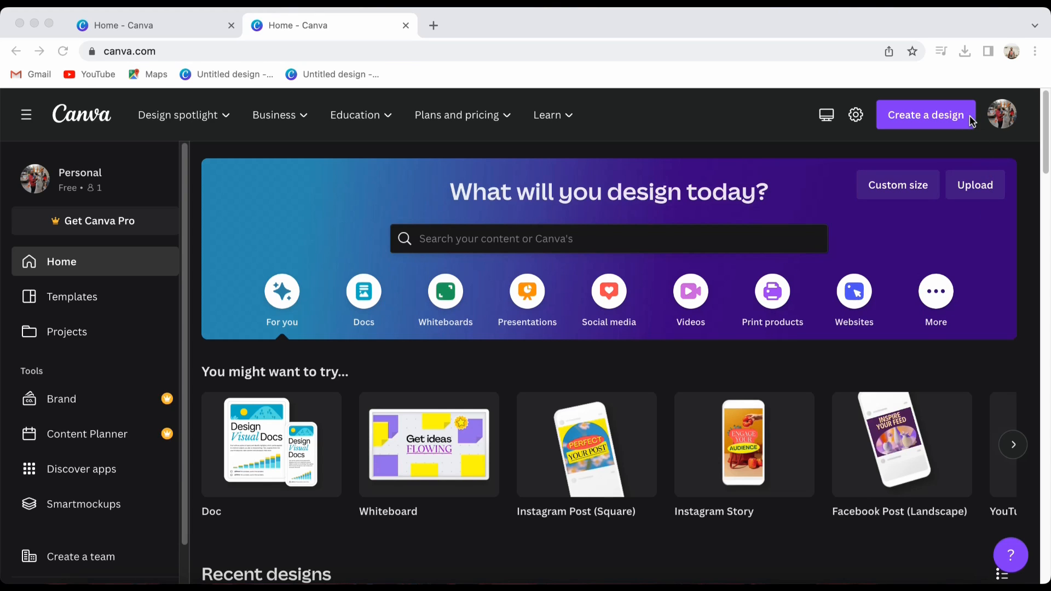
# Create a new blank Instagram Post (Square) design at 1080×1080 px.
pyautogui.click(926, 114)
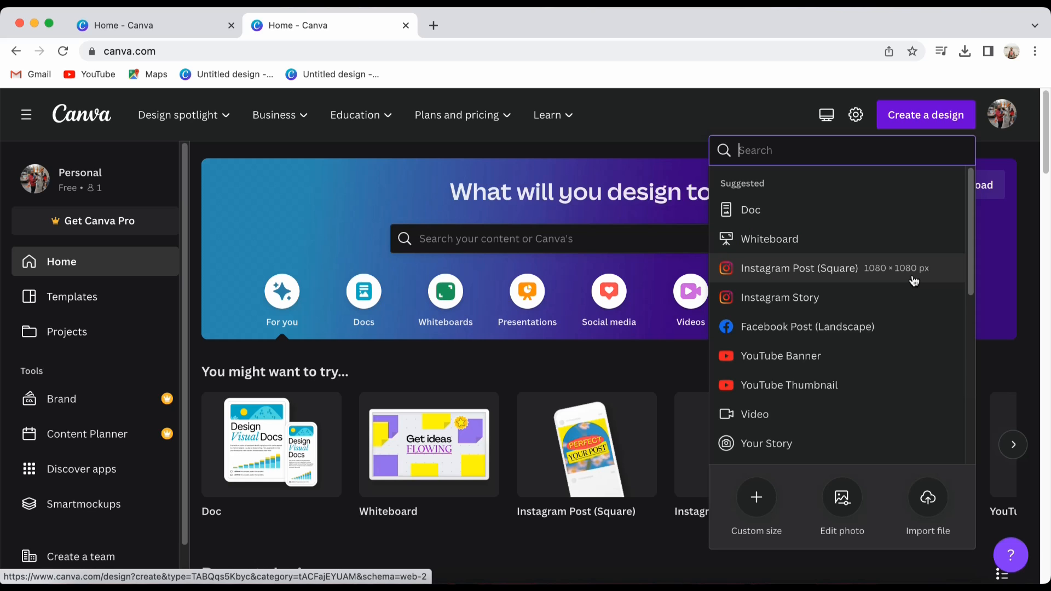
pyautogui.click(798, 268)
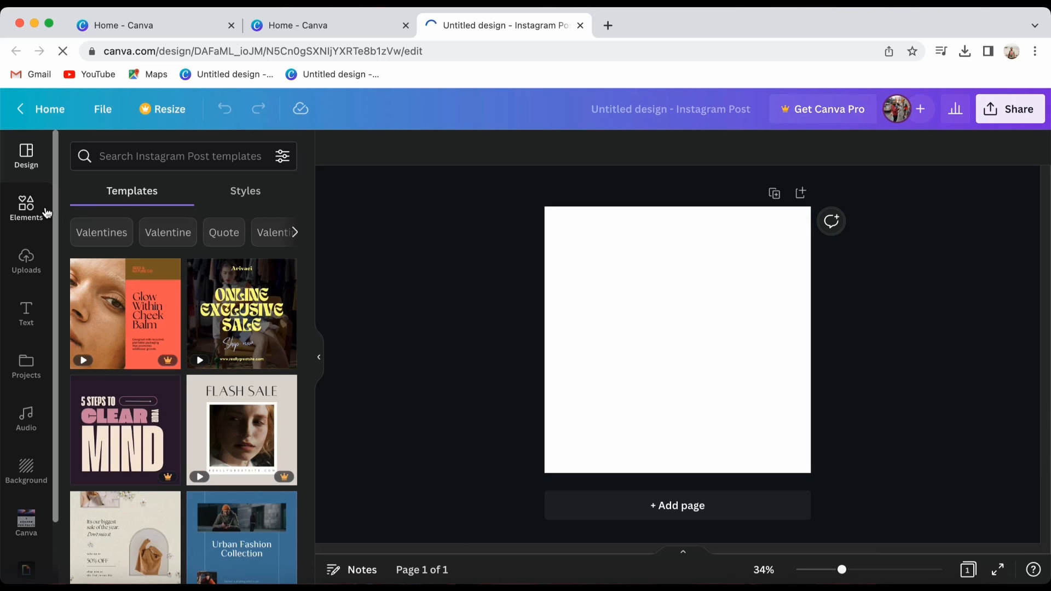
# Add the woman-on-couch photo from Elements 'woman' photo results, plus a smaller duplicate.
pyautogui.click(26, 208)
pyautogui.write('woman')
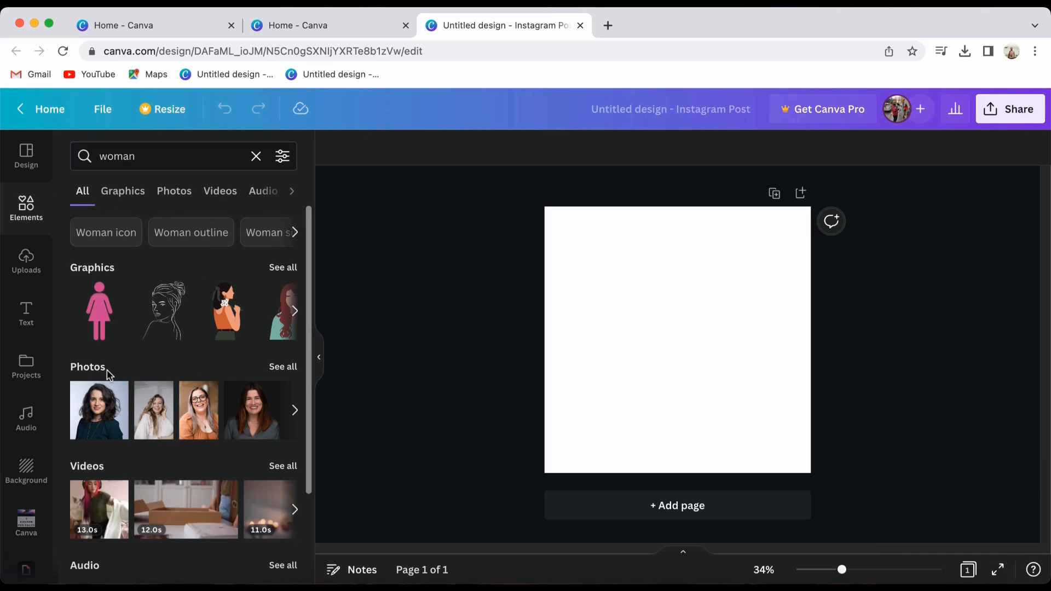
pyautogui.click(173, 191)
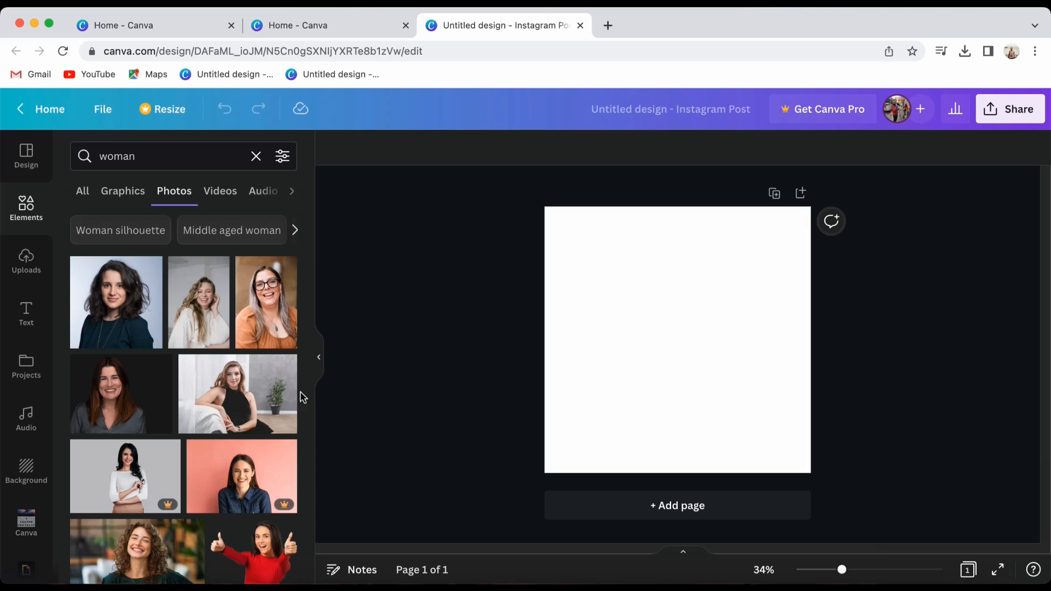
pyautogui.click(237, 393)
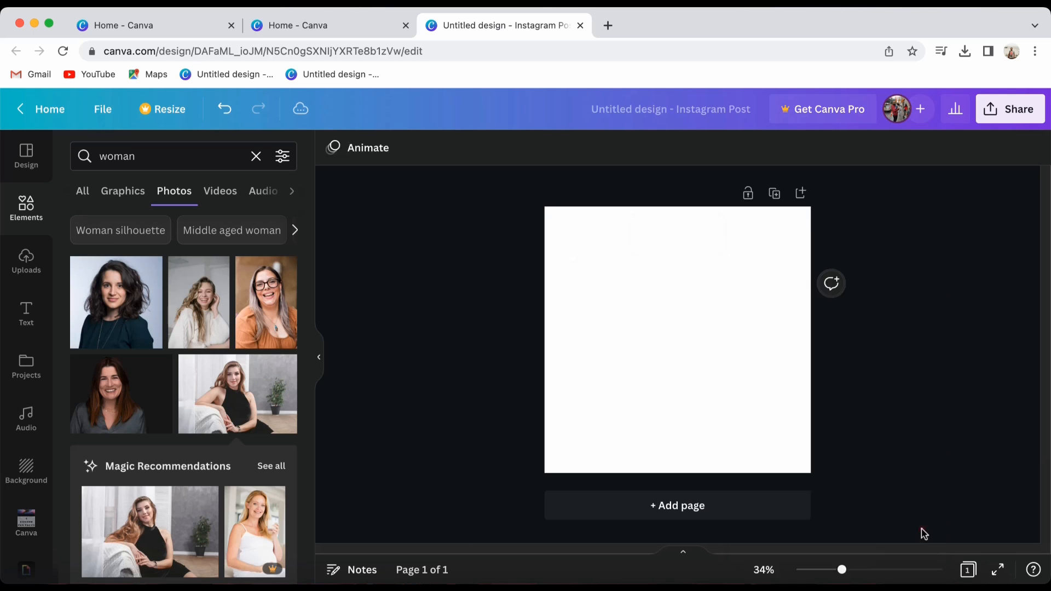
pyautogui.click(237, 394)
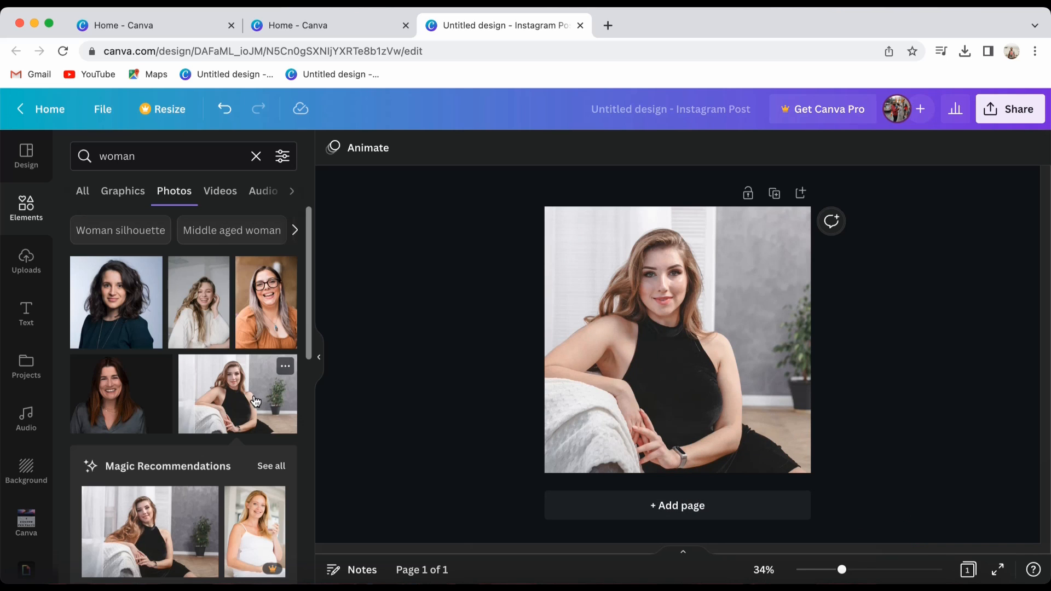
pyautogui.click(677, 338)
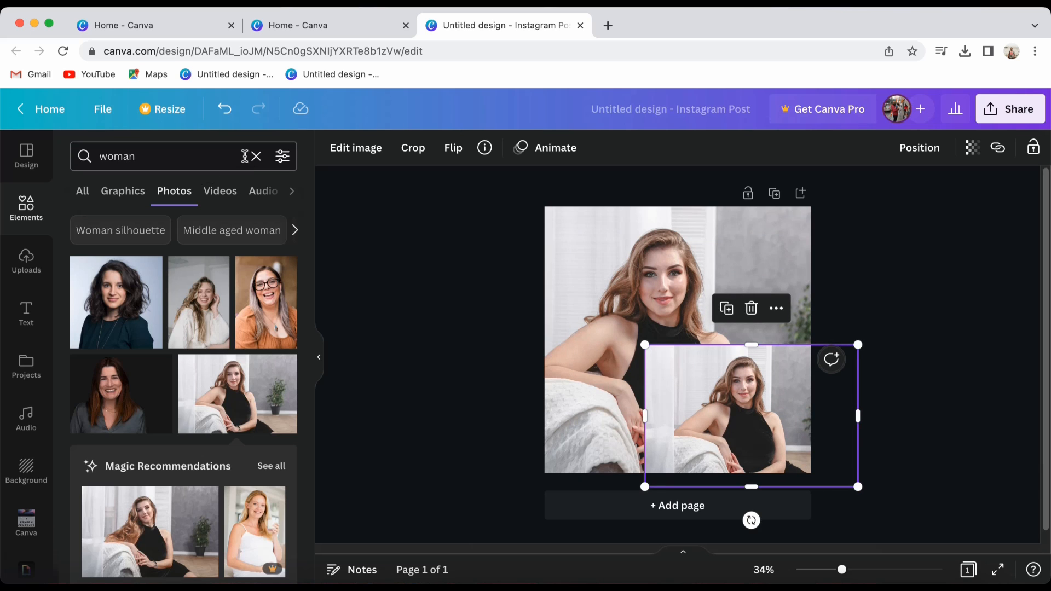
# Add a circle frame from Elements and drop the smaller photo copy into it.
pyautogui.write('circle')
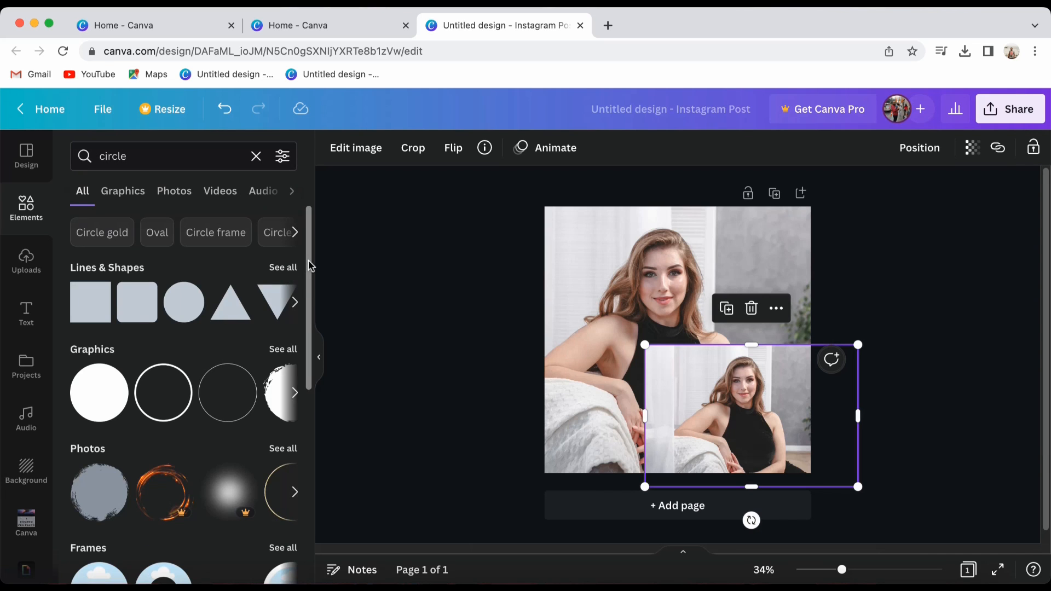
pyautogui.scroll(-3)
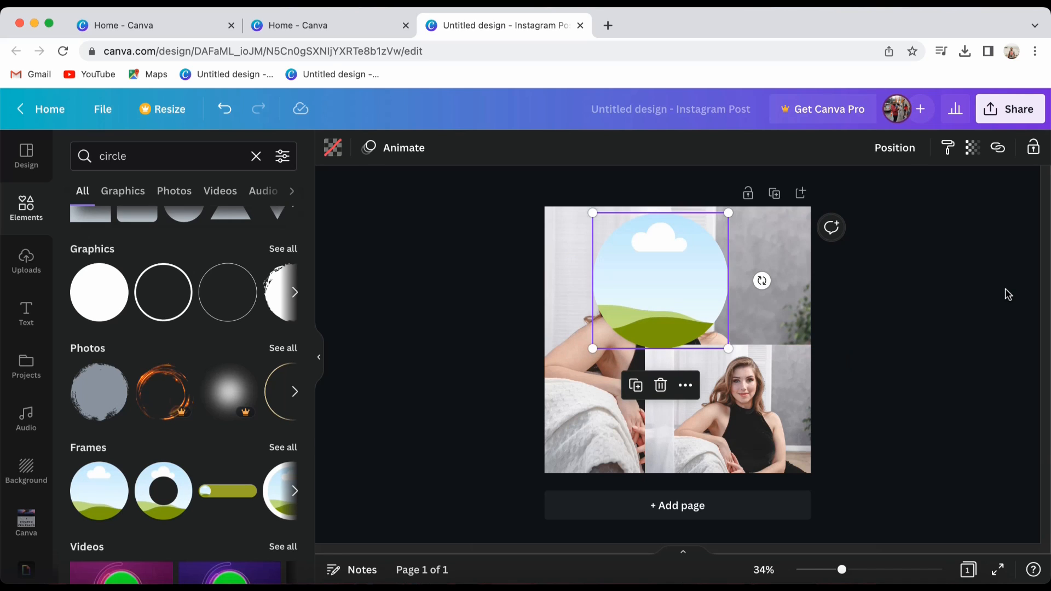
pyautogui.click(747, 433)
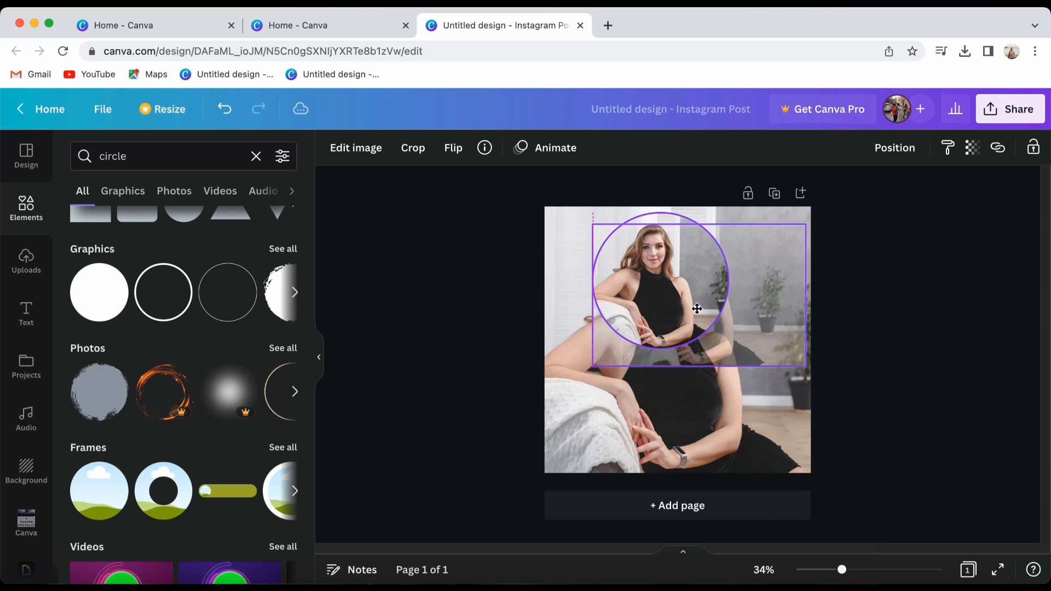
pyautogui.click(776, 360)
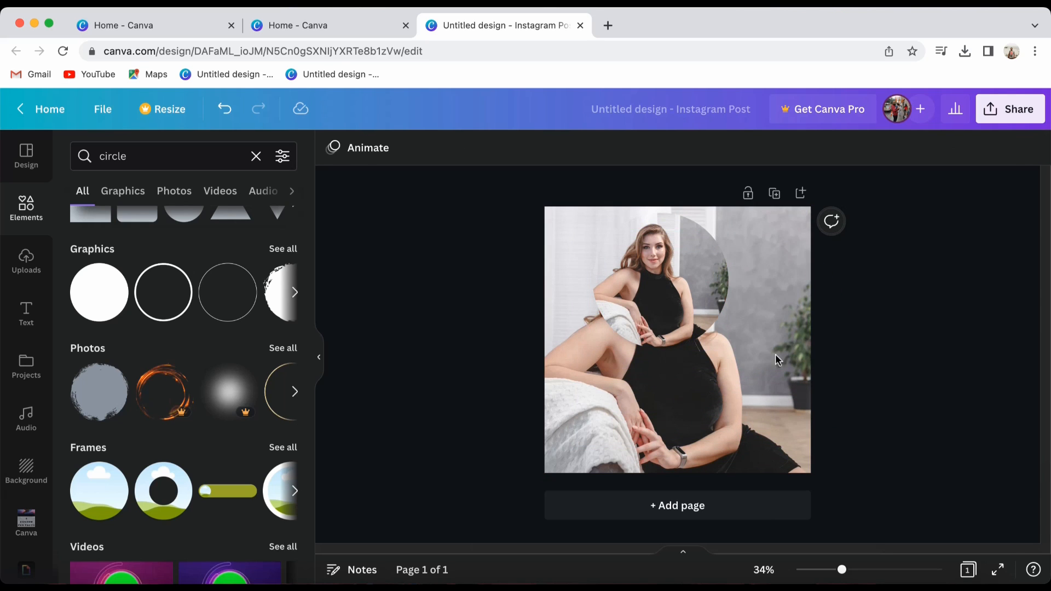
pyautogui.click(683, 281)
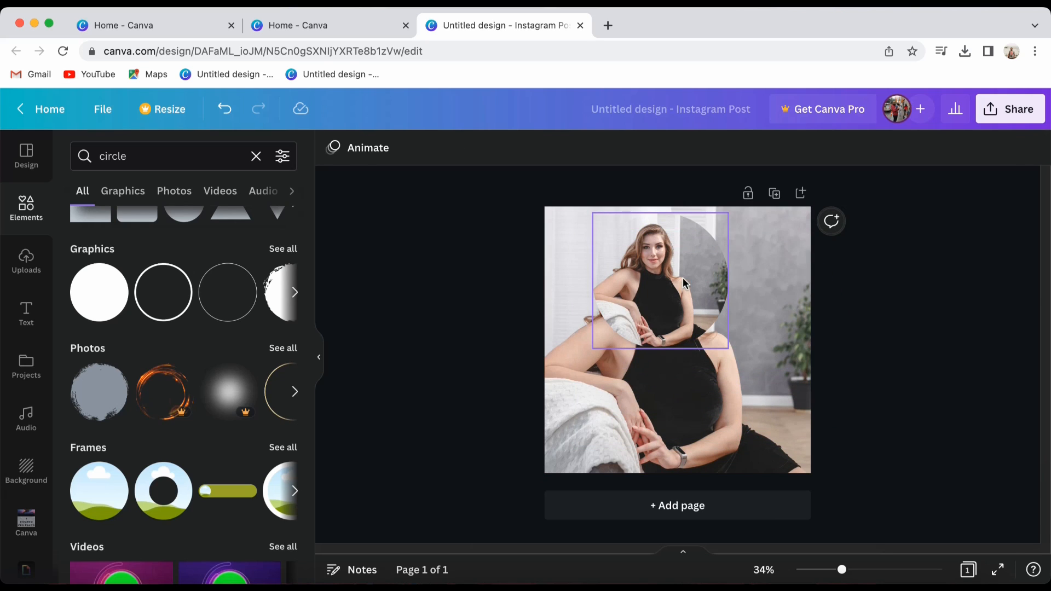
# Enlarge the framed photo and shift it to line up with the background photo.
pyautogui.click(660, 282)
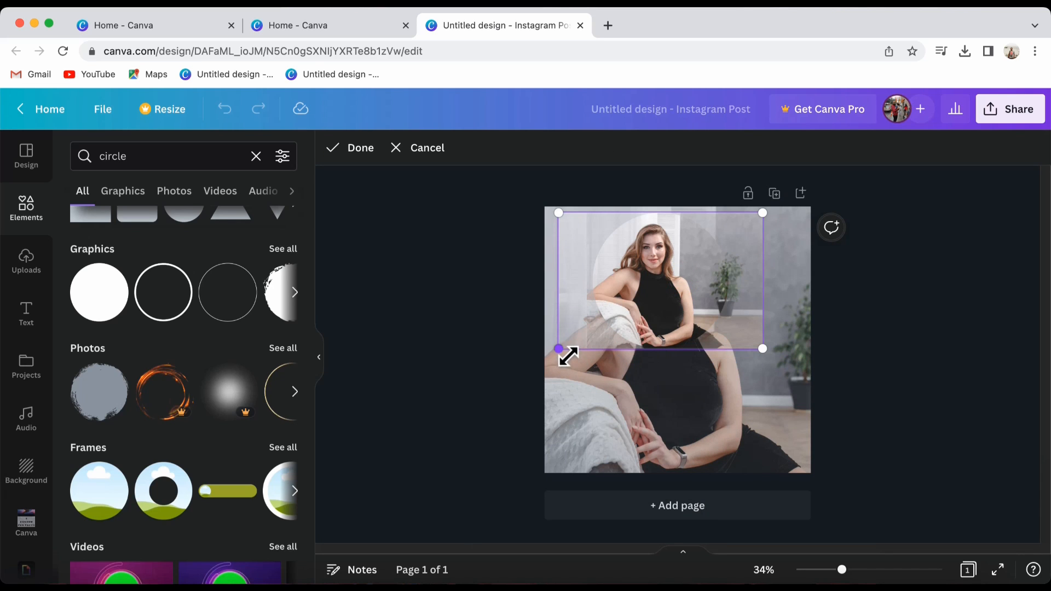
pyautogui.moveTo(559, 349); pyautogui.dragTo(413, 445)
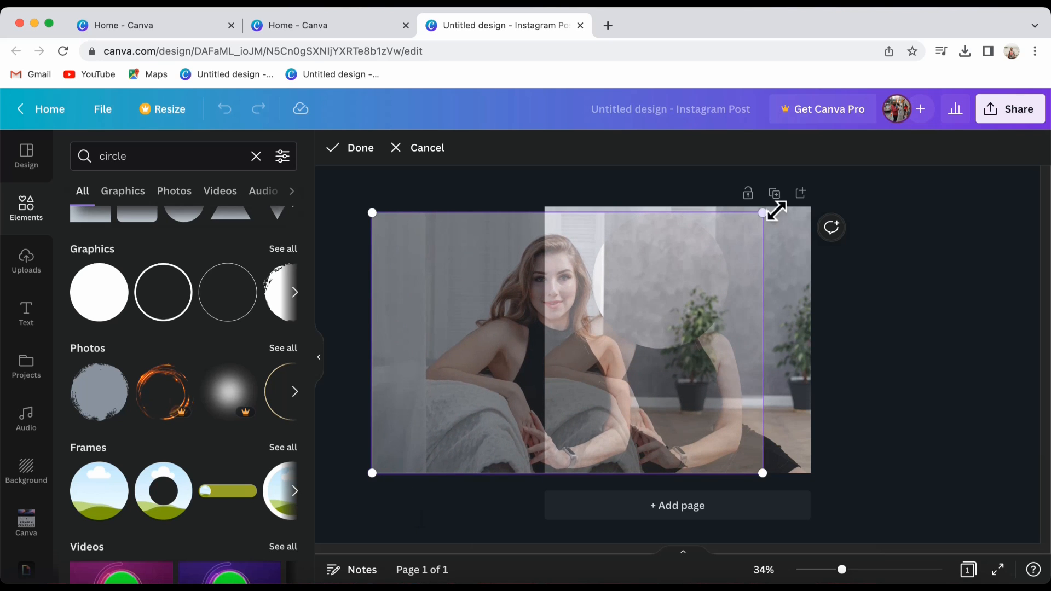
pyautogui.moveTo(762, 212); pyautogui.dragTo(769, 209)
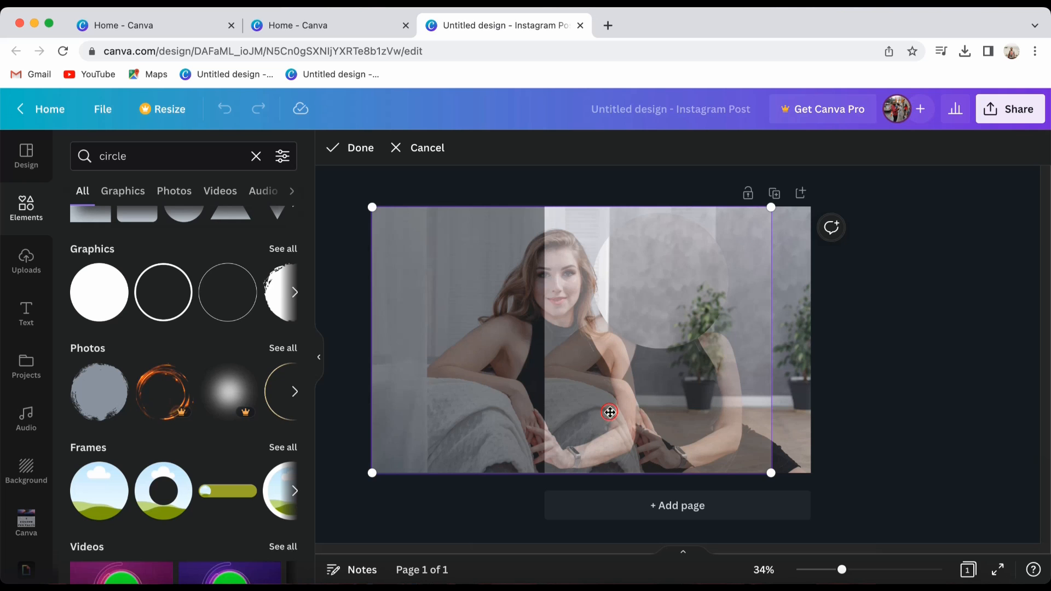
pyautogui.moveTo(609, 411); pyautogui.dragTo(669, 411)
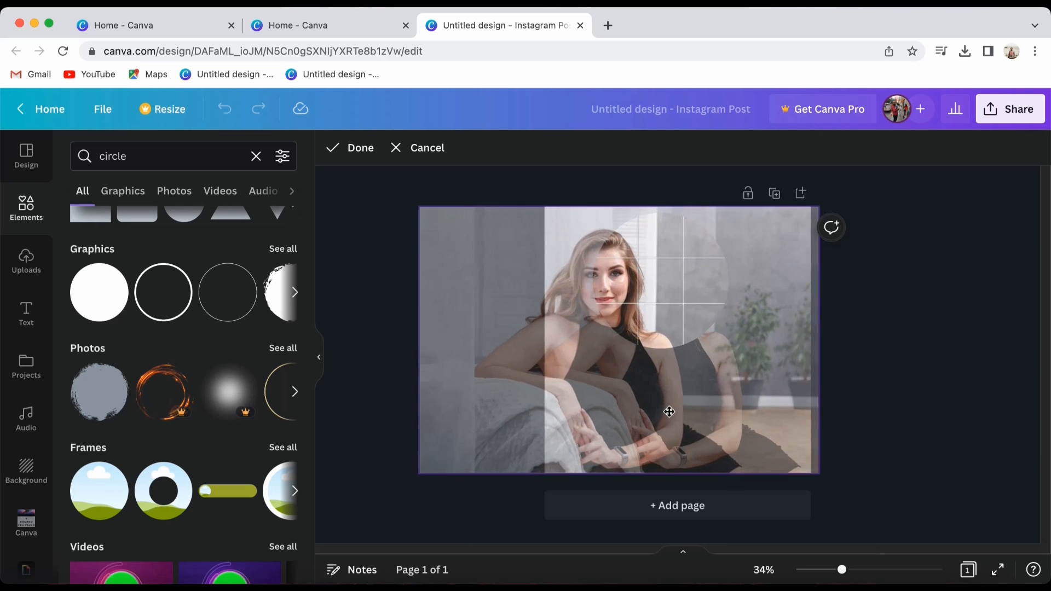
pyautogui.moveTo(669, 412); pyautogui.dragTo(722, 409)
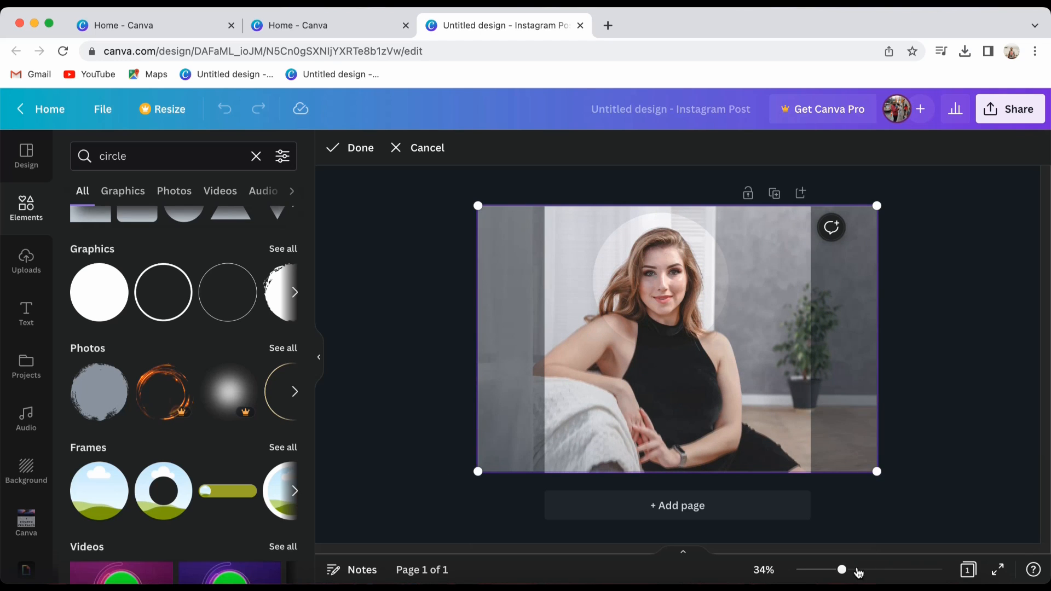
pyautogui.moveTo(843, 570); pyautogui.dragTo(860, 570)
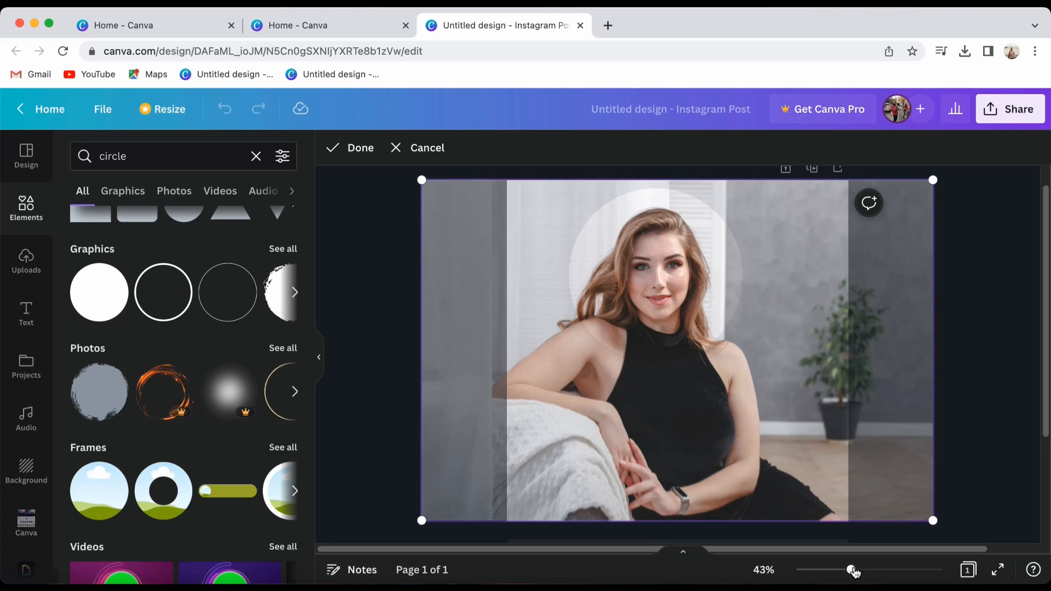
pyautogui.moveTo(854, 570); pyautogui.dragTo(831, 570)
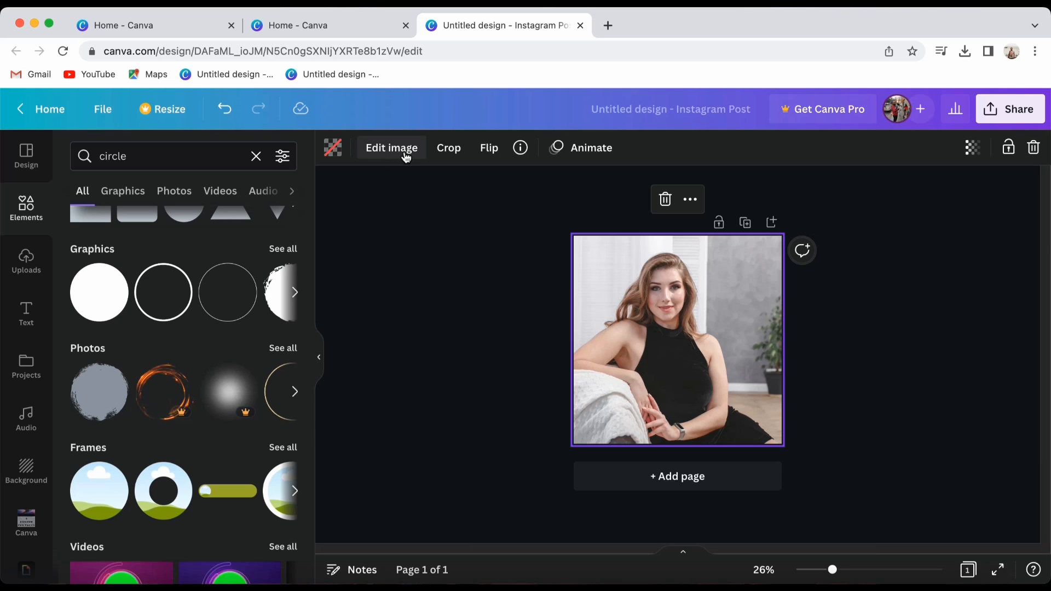
# Adjust the background photo to Brightness -80, Contrast 48 and Shadows -68.
pyautogui.click(391, 148)
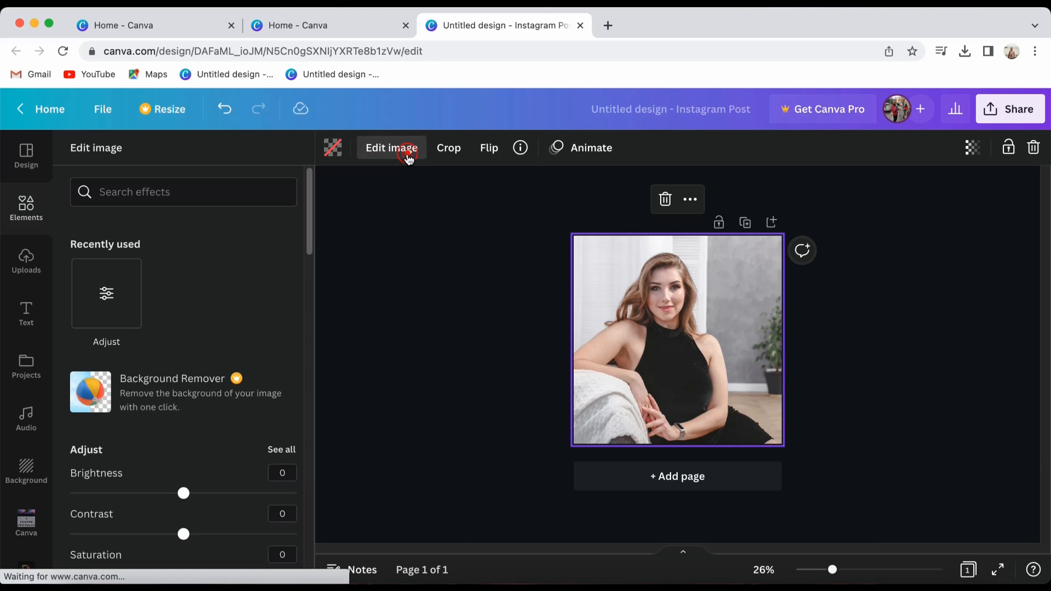
pyautogui.moveTo(100, 455)
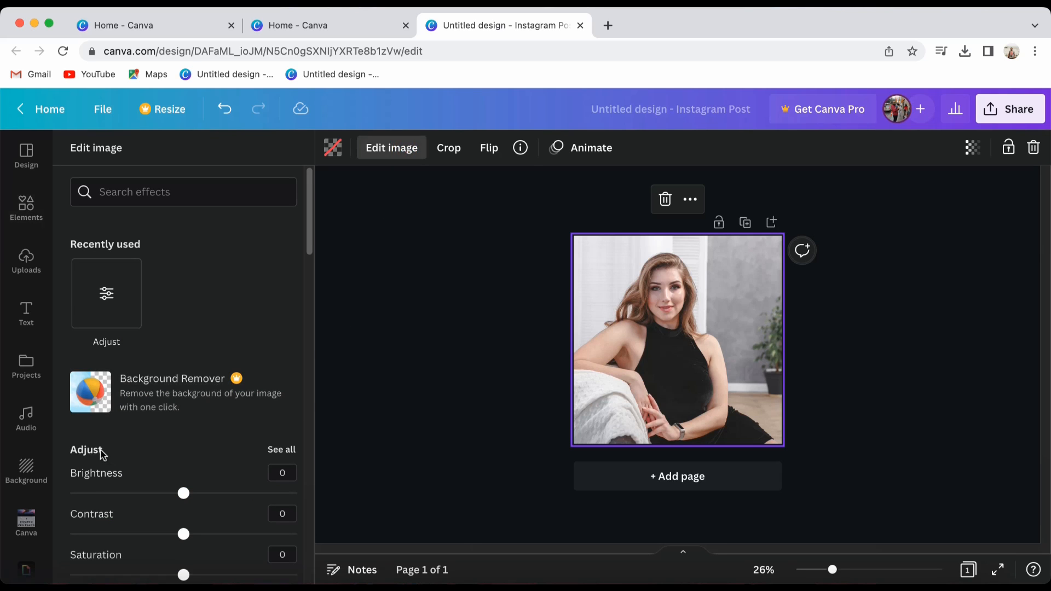
pyautogui.click(281, 450)
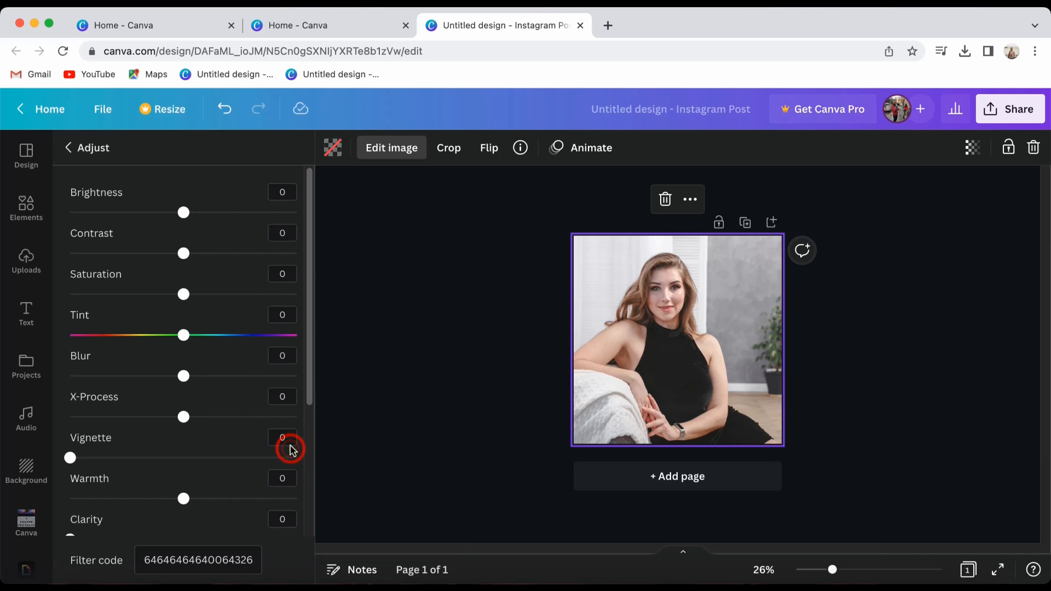
pyautogui.moveTo(184, 213)
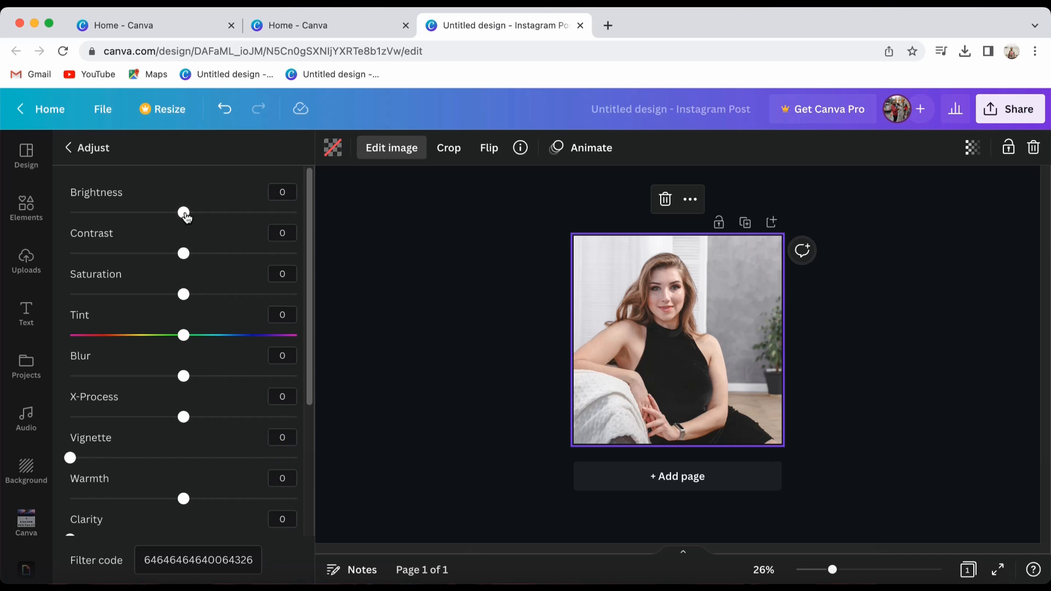
pyautogui.moveTo(184, 213); pyautogui.dragTo(109, 213)
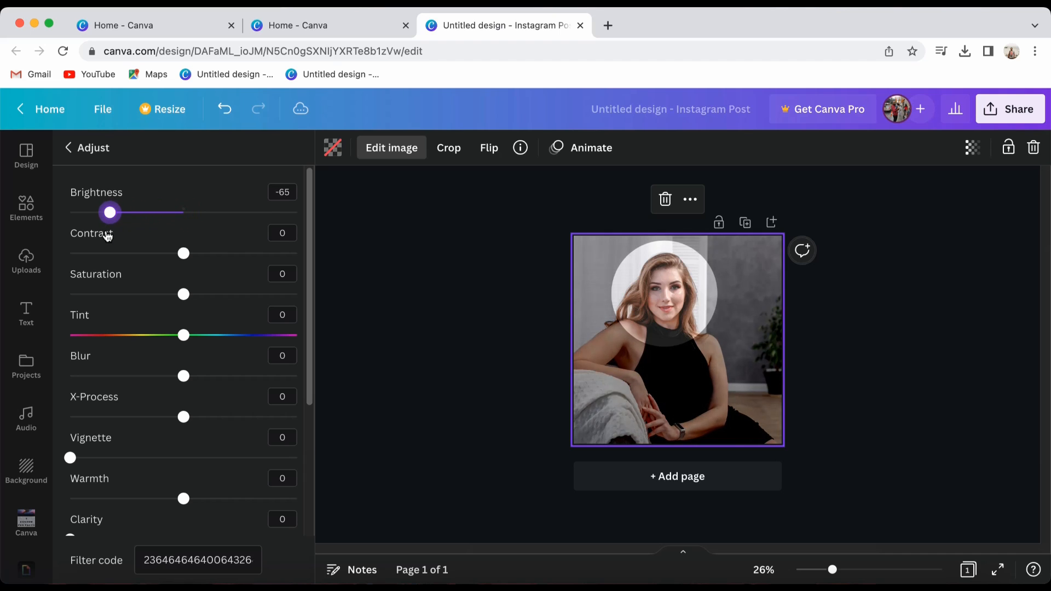
pyautogui.moveTo(110, 212); pyautogui.dragTo(92, 212)
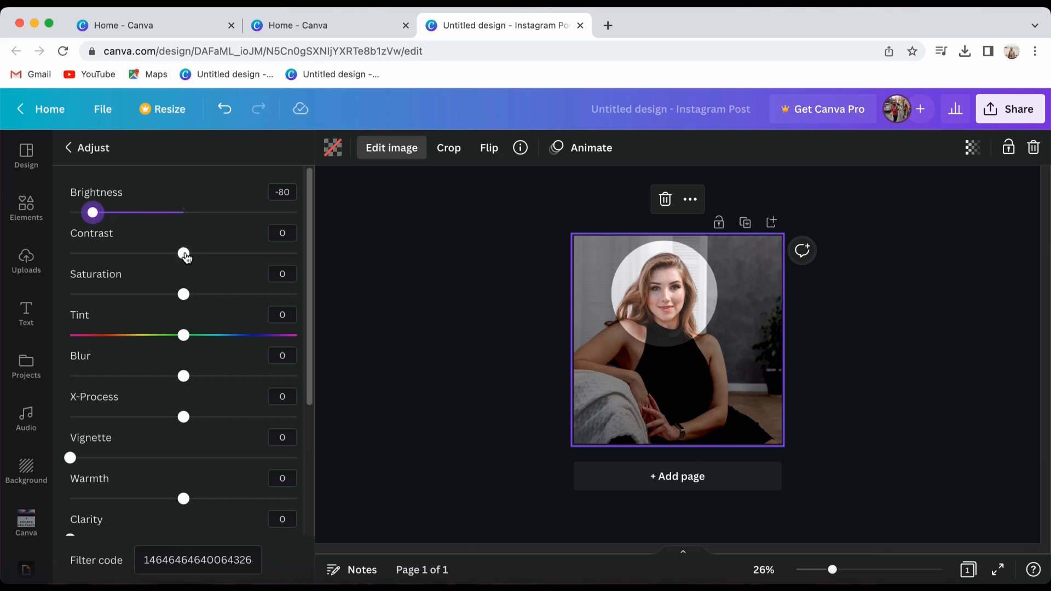
pyautogui.moveTo(182, 253); pyautogui.dragTo(238, 253)
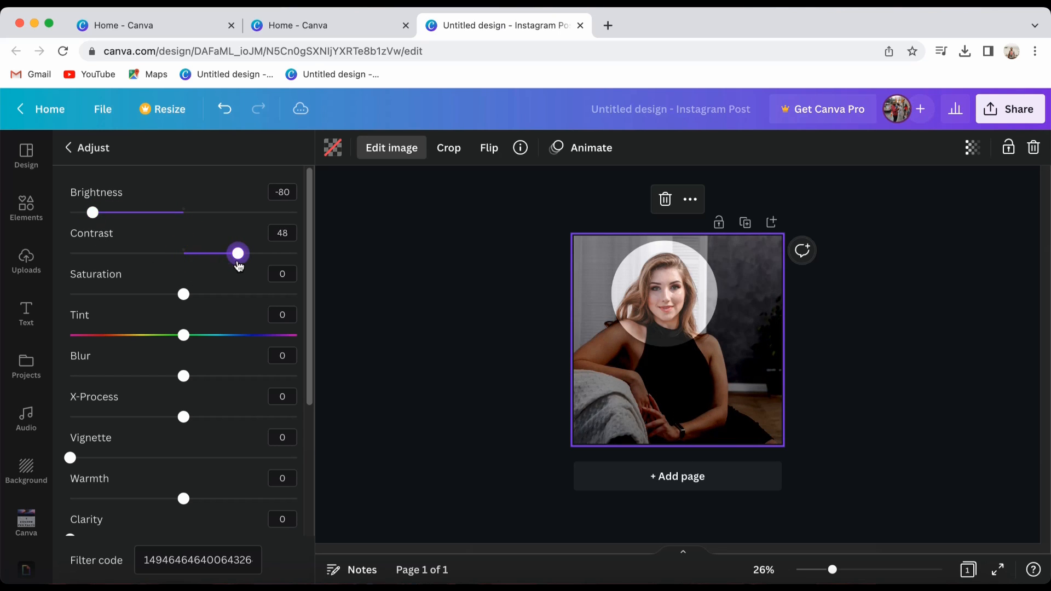
pyautogui.scroll(-3)
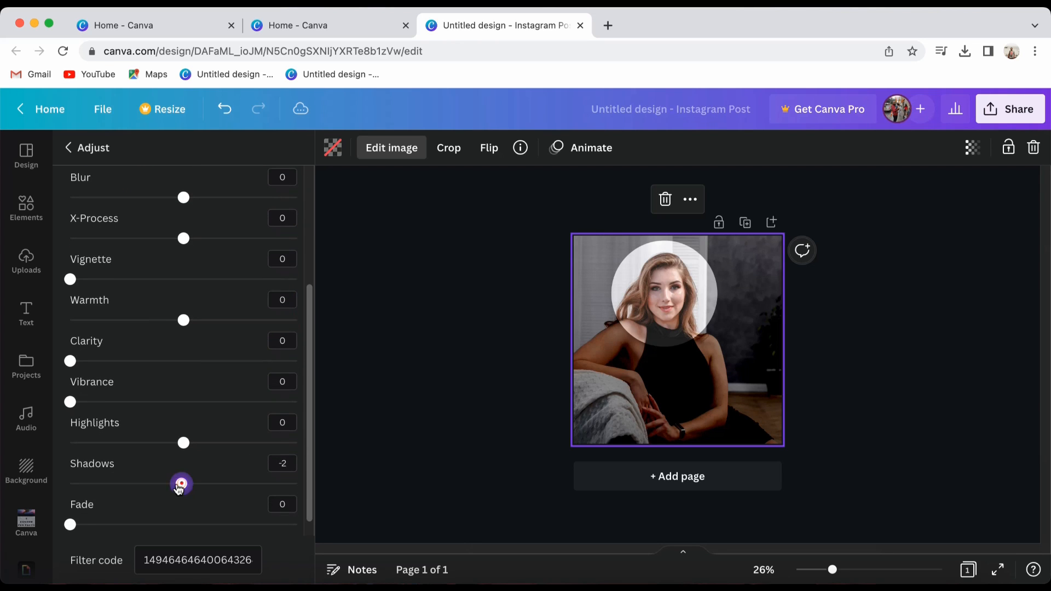
pyautogui.moveTo(181, 484); pyautogui.dragTo(106, 484)
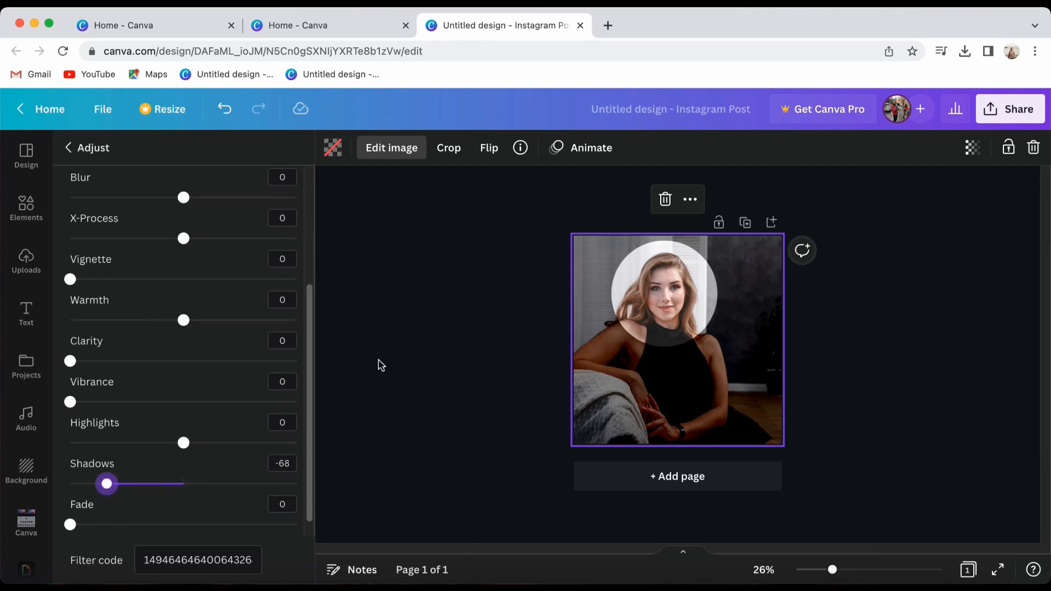
pyautogui.click(27, 209)
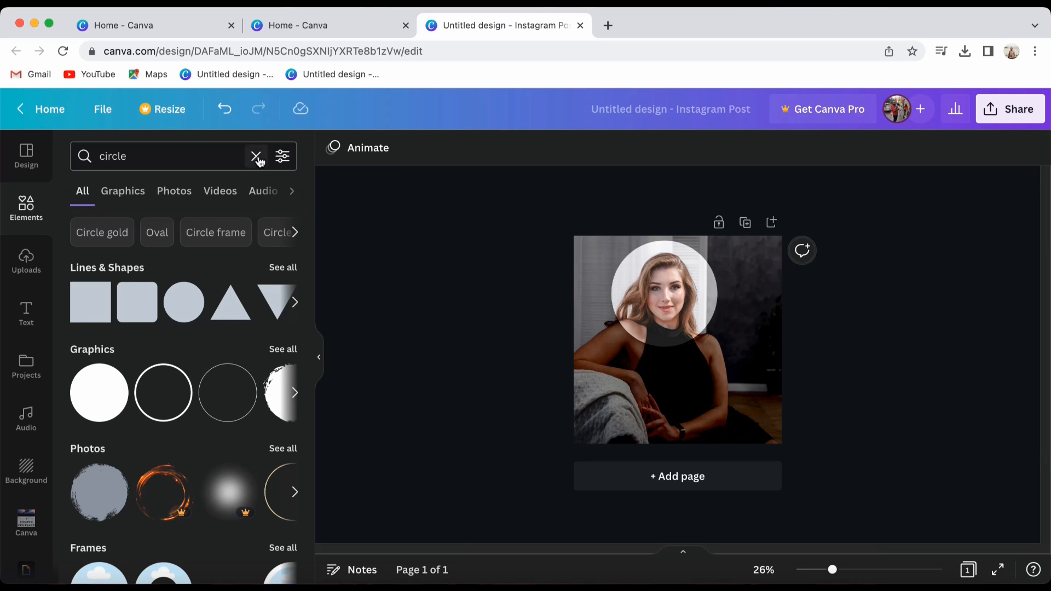
# Search Graphics for 'neon circle' and place the cyan neon circle on the face.
pyautogui.write('neo')
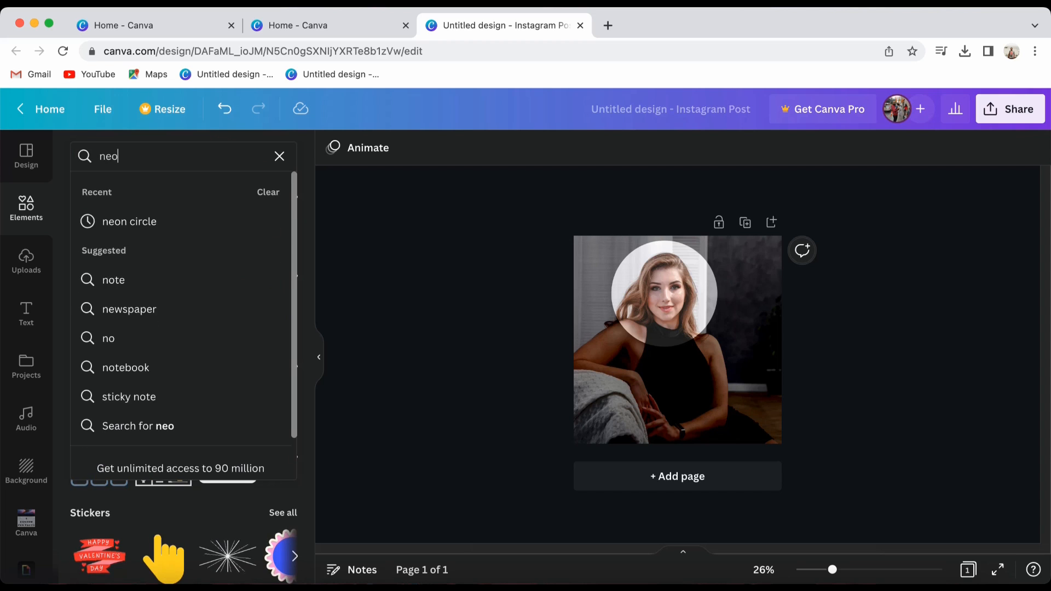
pyautogui.click(129, 221)
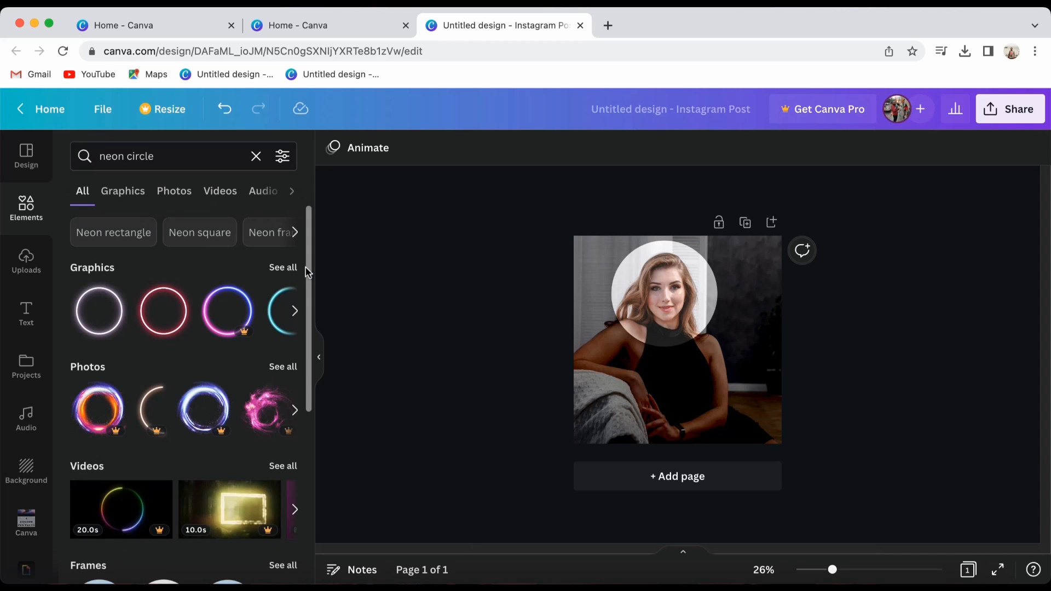
pyautogui.click(123, 191)
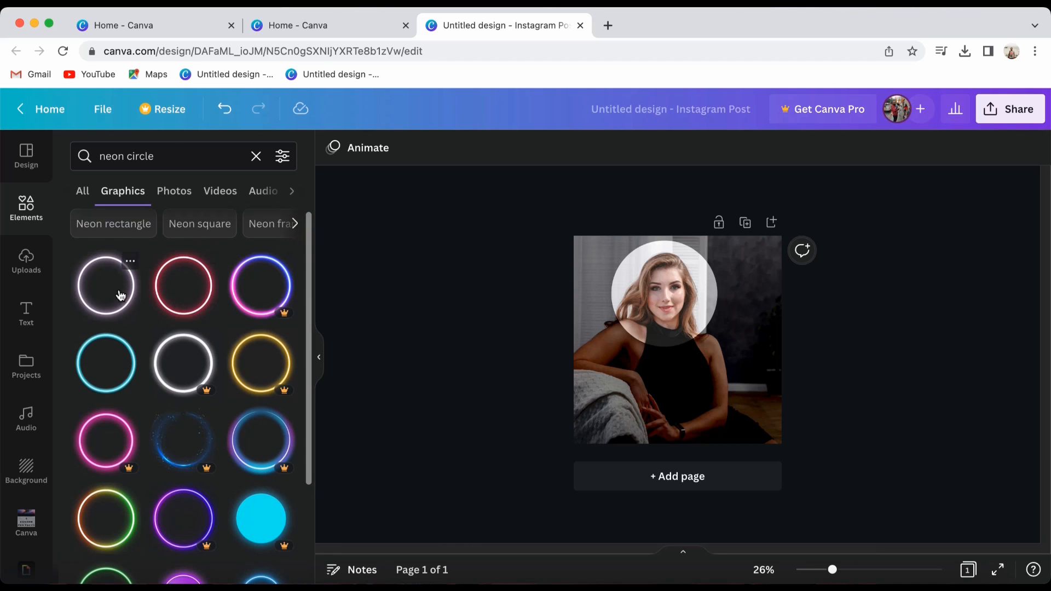
pyautogui.moveTo(261, 284)
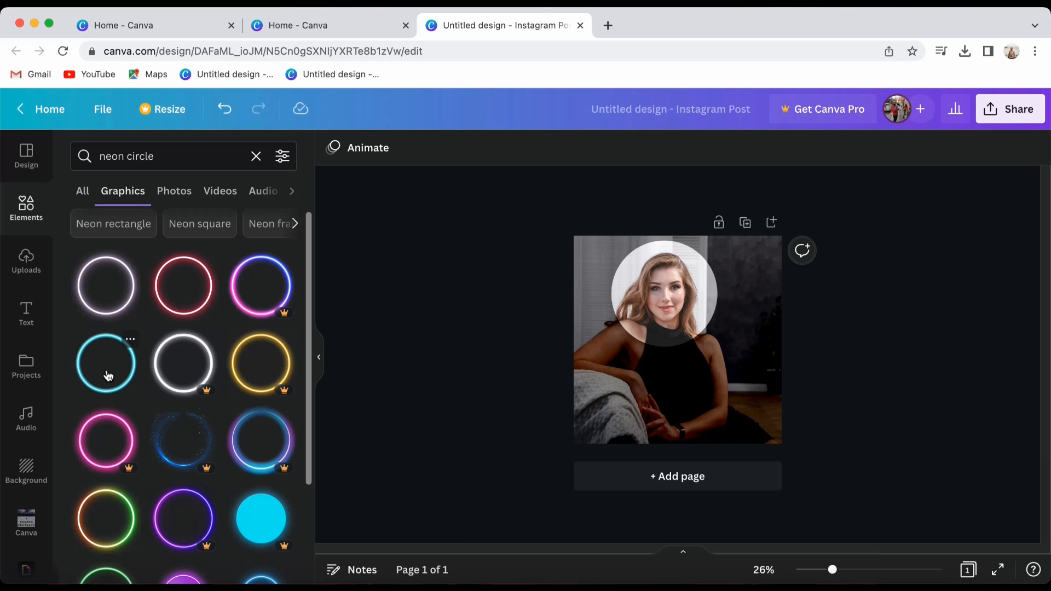
pyautogui.click(105, 364)
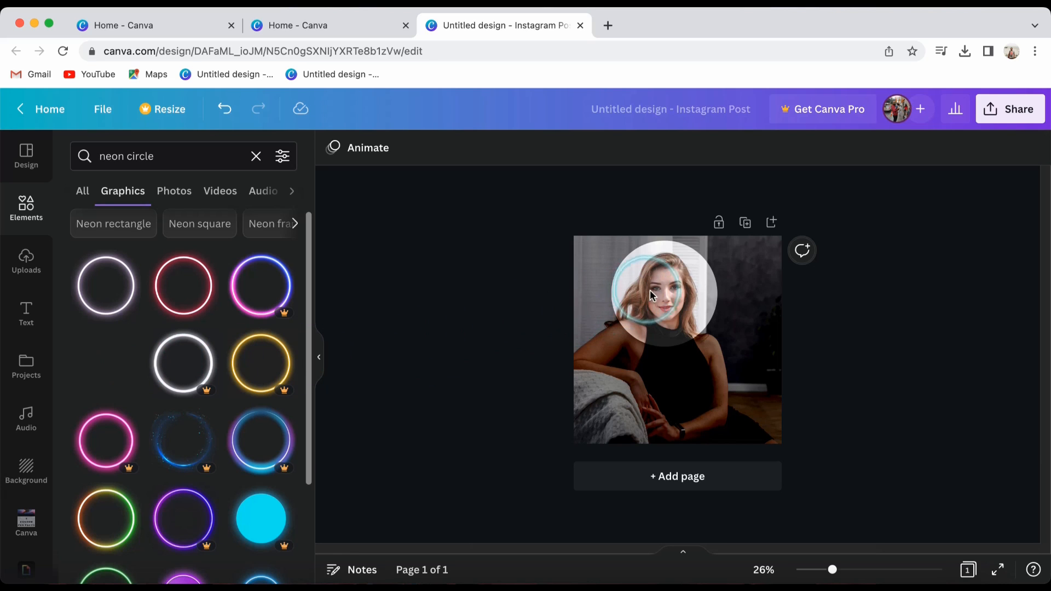
pyautogui.click(660, 292)
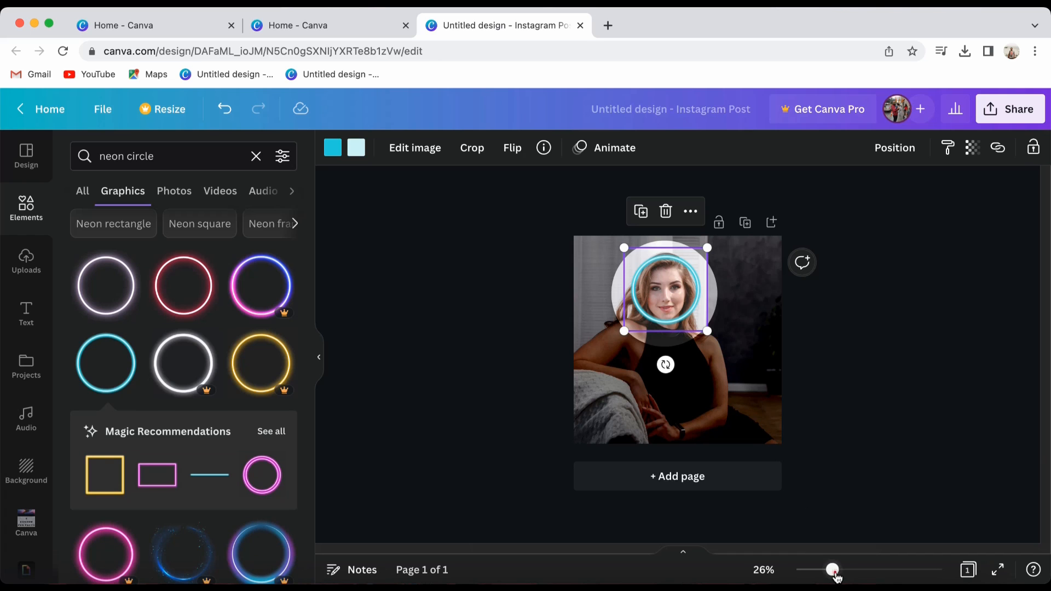
# Resize the neon circle to ring the bright circle, then send it backward.
pyautogui.moveTo(832, 570); pyautogui.dragTo(850, 570)
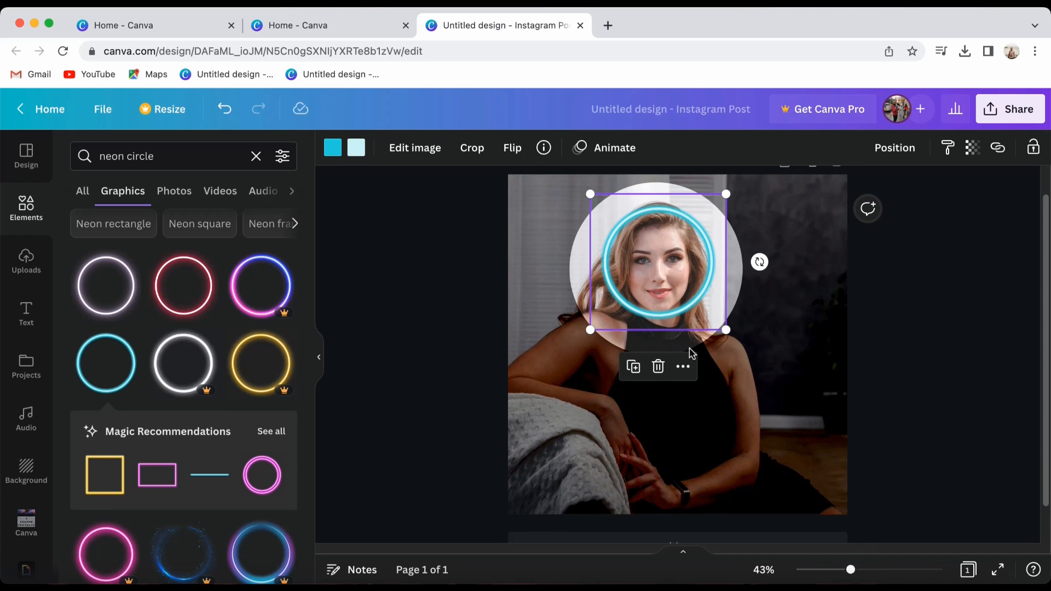
pyautogui.moveTo(727, 329)
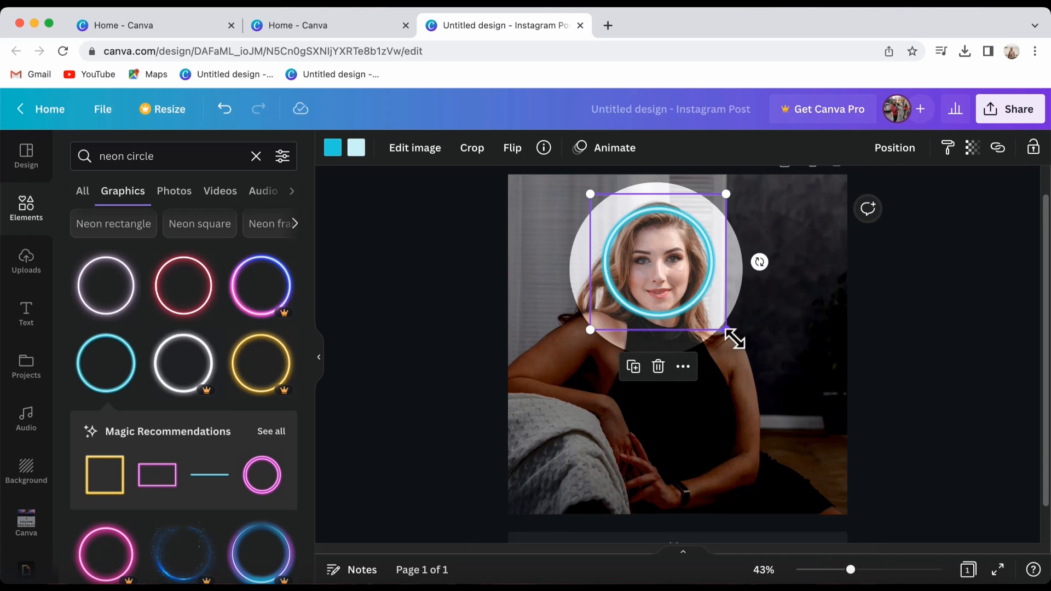
pyautogui.moveTo(726, 329); pyautogui.dragTo(744, 355)
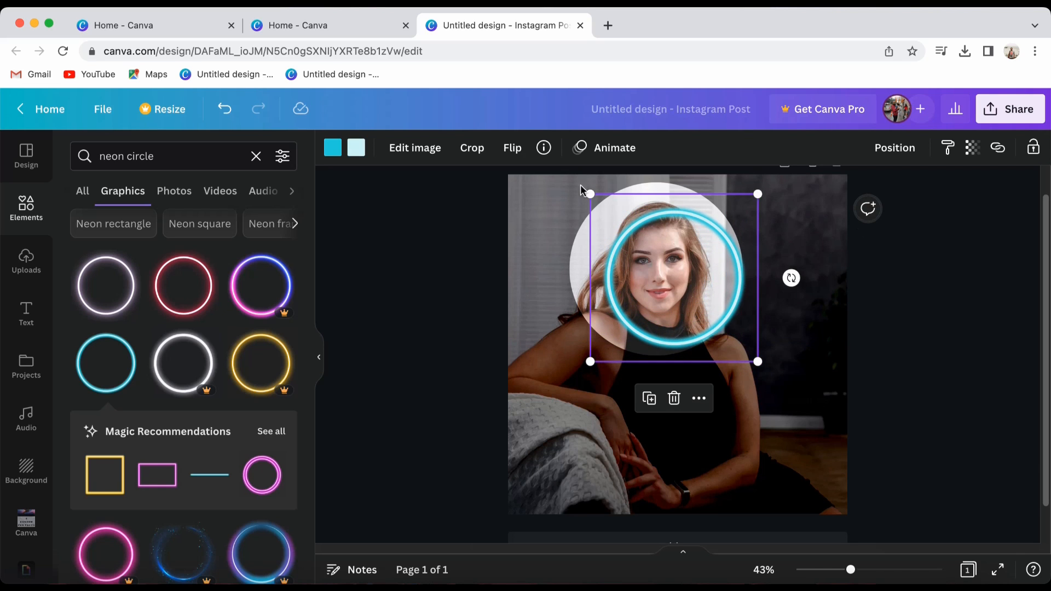
pyautogui.moveTo(589, 194); pyautogui.dragTo(569, 174)
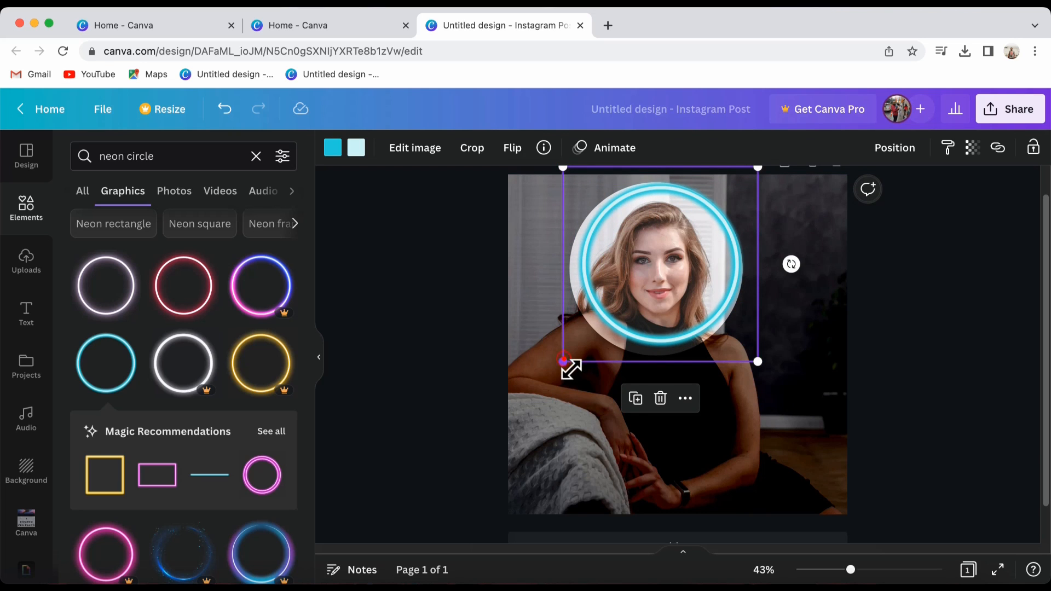
pyautogui.moveTo(563, 361); pyautogui.dragTo(549, 376)
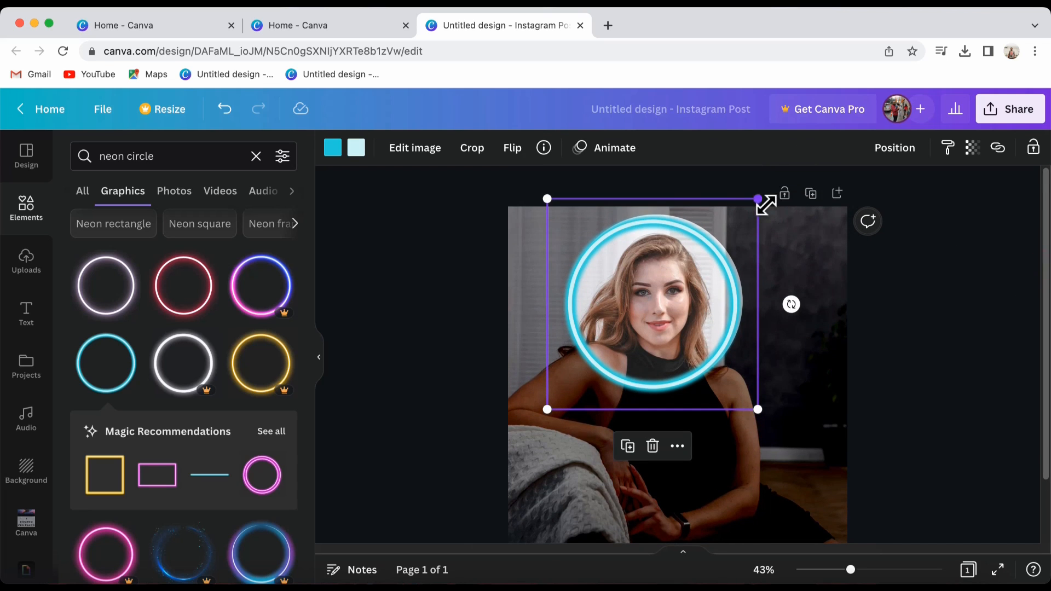
pyautogui.moveTo(758, 199); pyautogui.dragTo(764, 193)
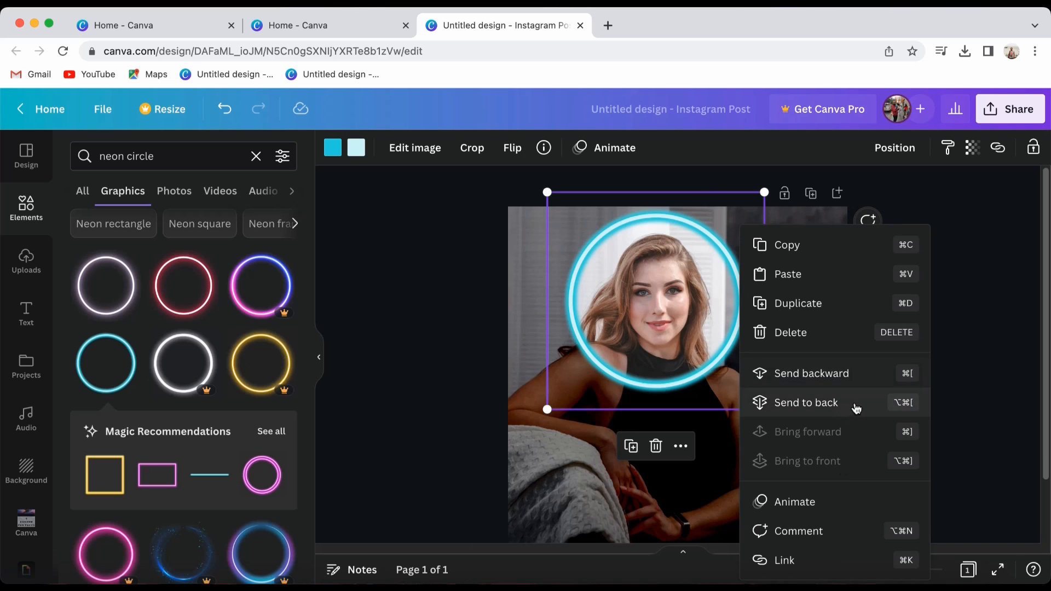
pyautogui.click(806, 402)
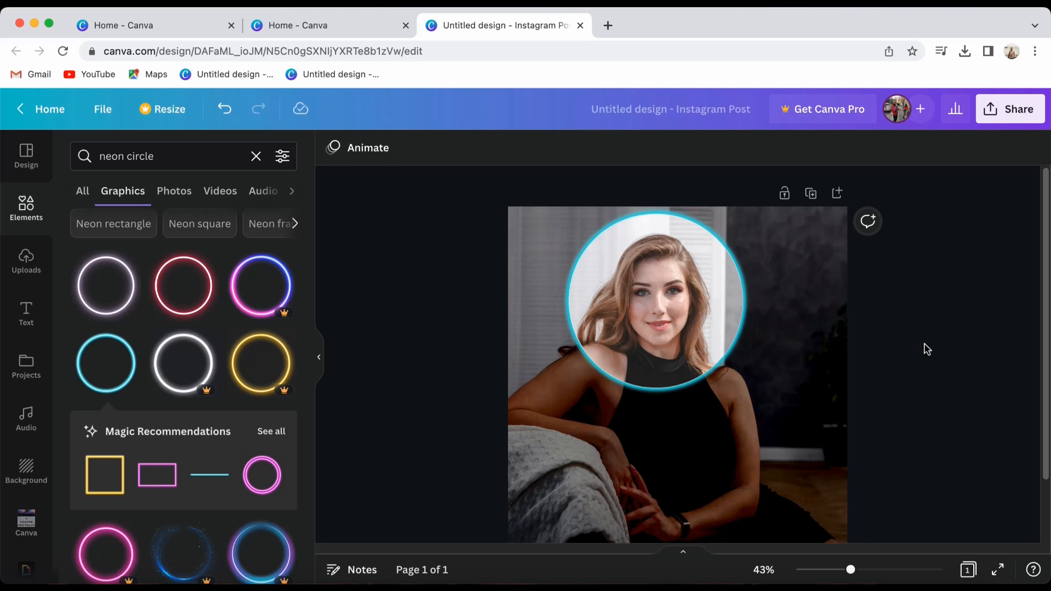
pyautogui.moveTo(942, 259)
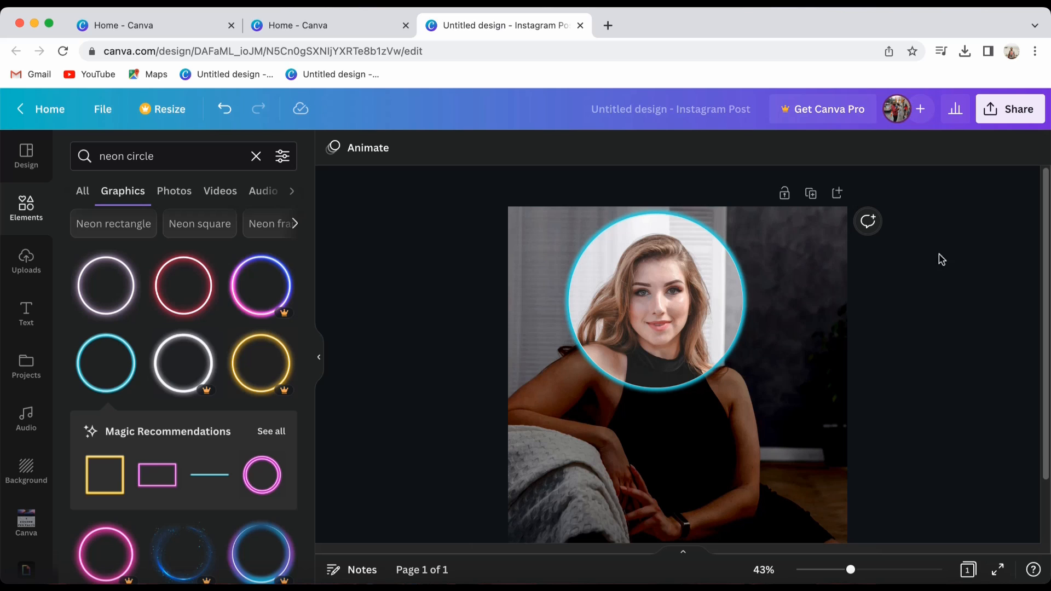
# Download the finished post as a PNG file from Share > Download.
pyautogui.click(1015, 108)
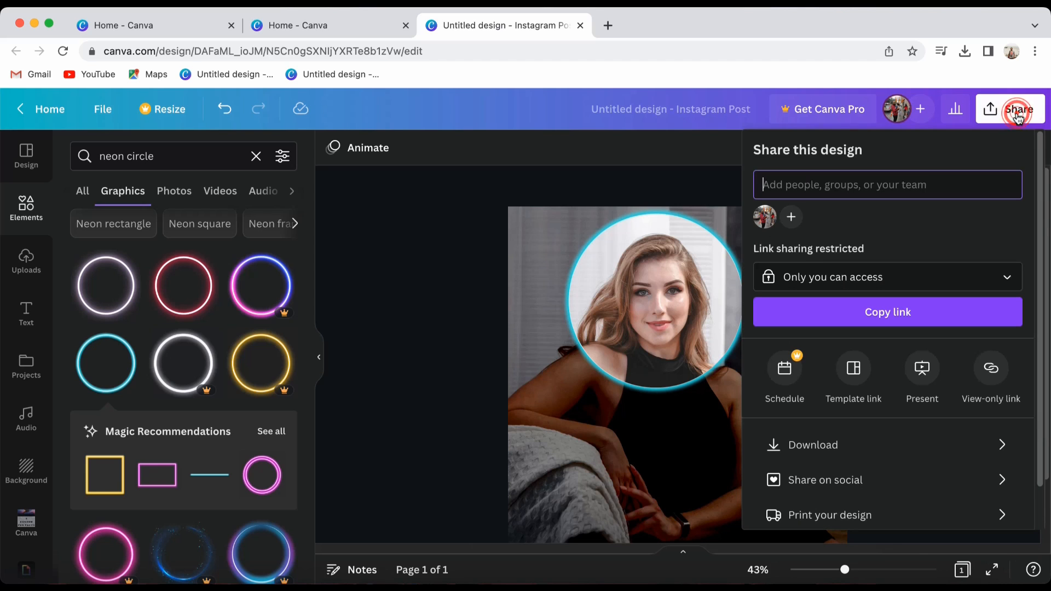
pyautogui.click(811, 444)
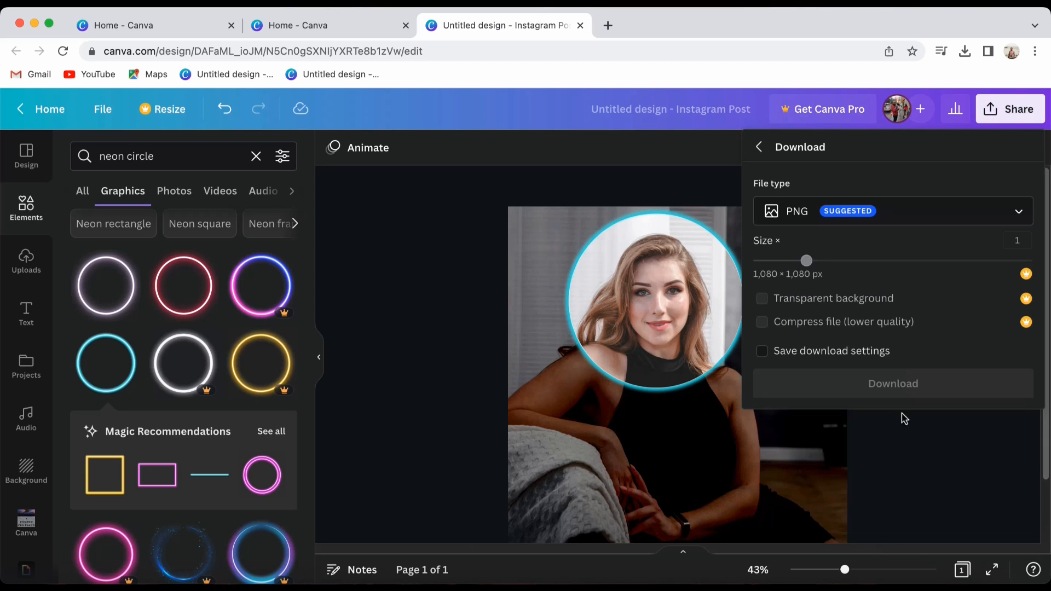
pyautogui.click(893, 384)
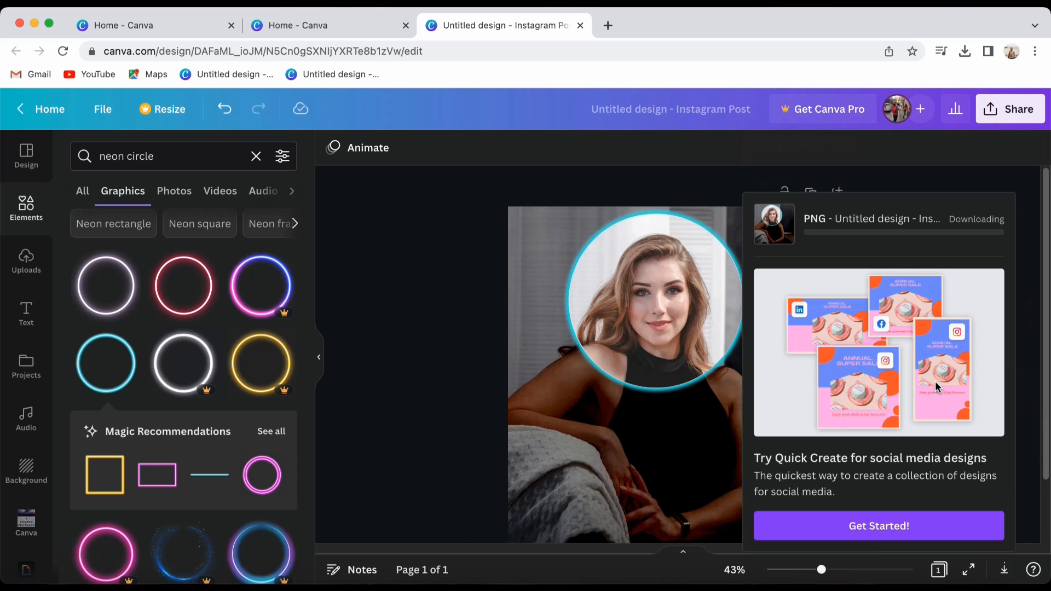